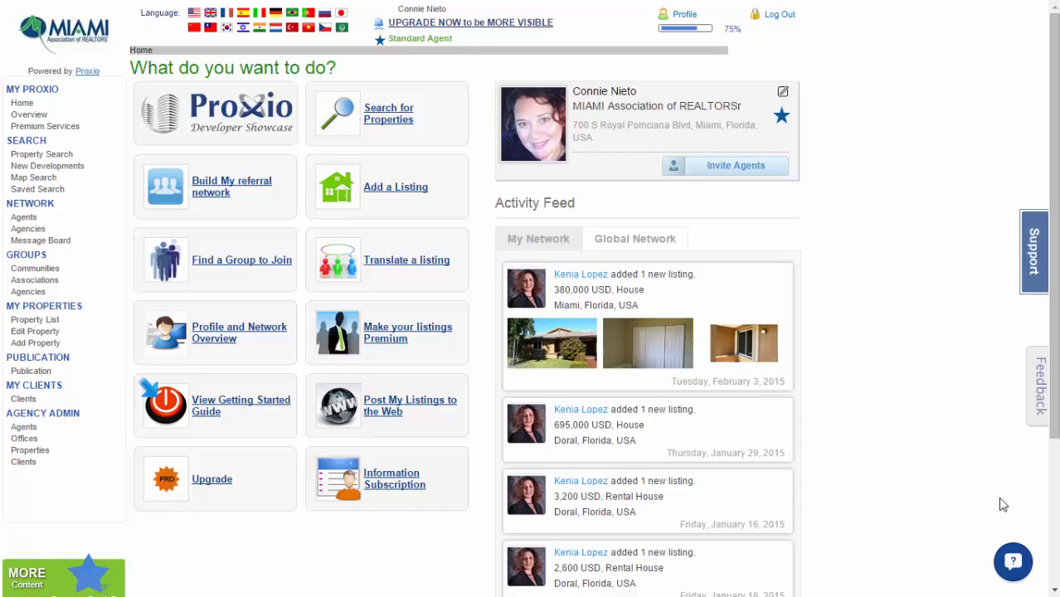
{"action": "mouse_move", "coordinate": [720, 38]}
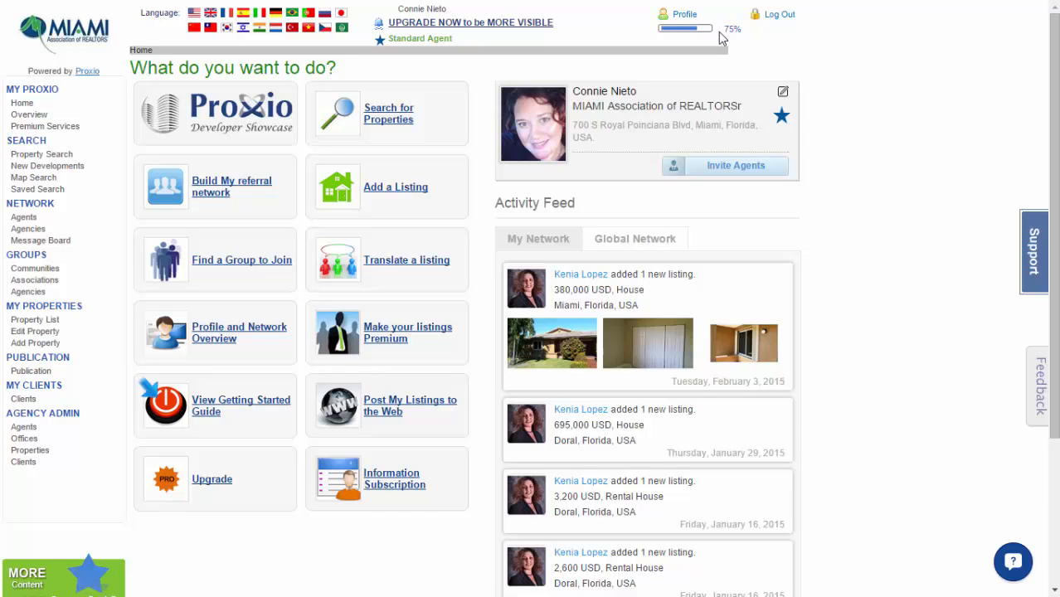
{"action": "mouse_move", "coordinate": [685, 14]}
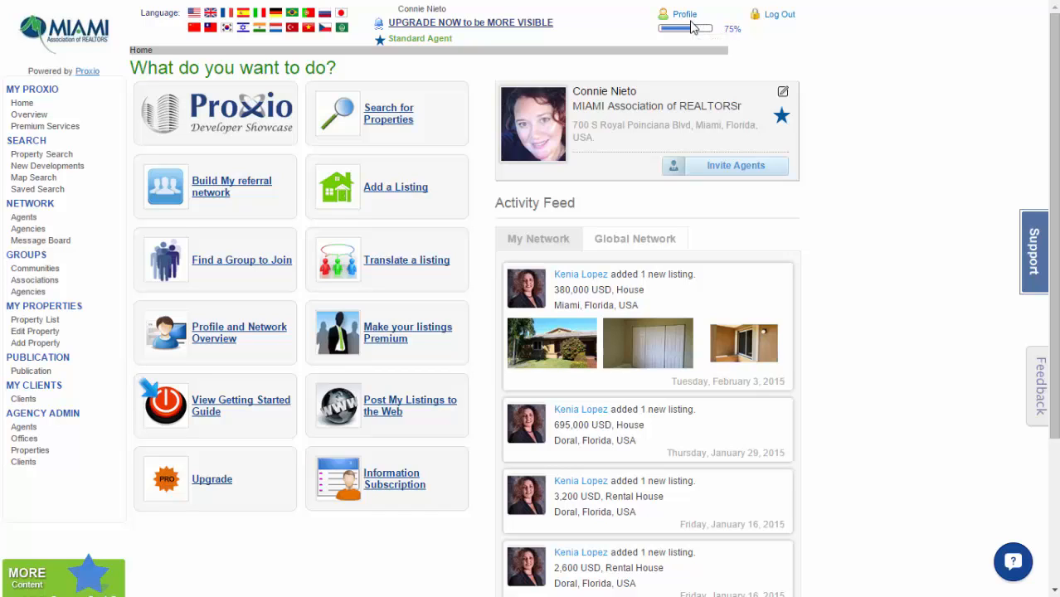
{"action": "mouse_move", "coordinate": [687, 21]}
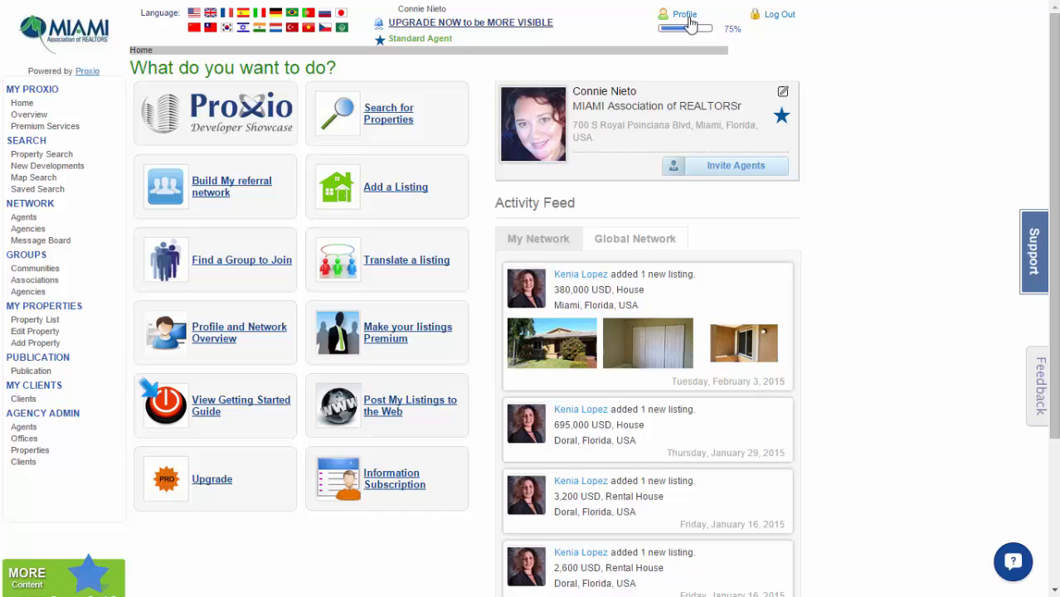
Open the agent profile and check its defaults: USA, square feet, USD, ddmmyyyy.
{"action": "left_click", "coordinate": [684, 14]}
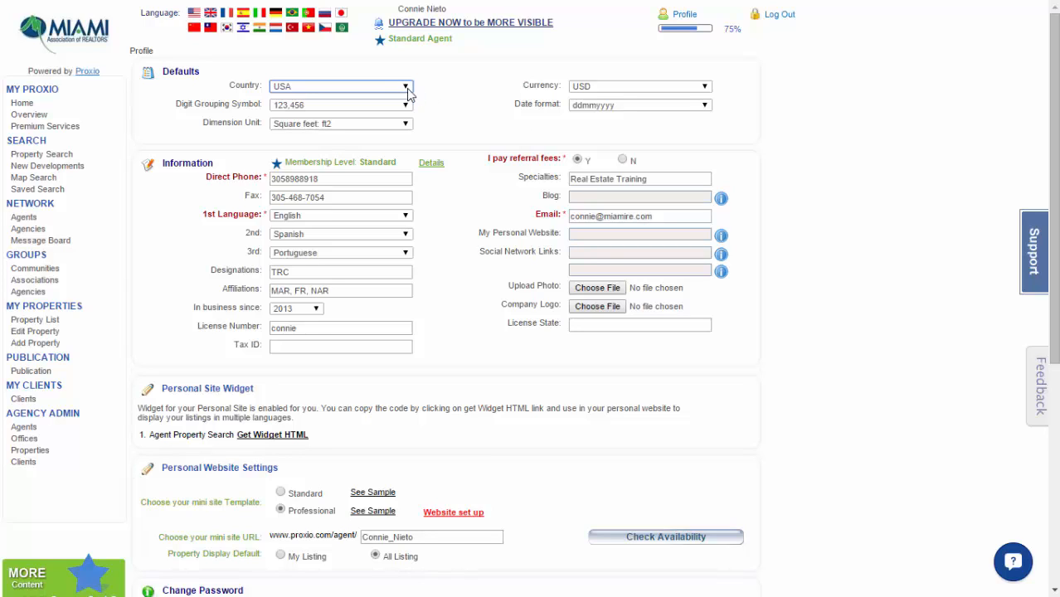
{"action": "mouse_move", "coordinate": [408, 92]}
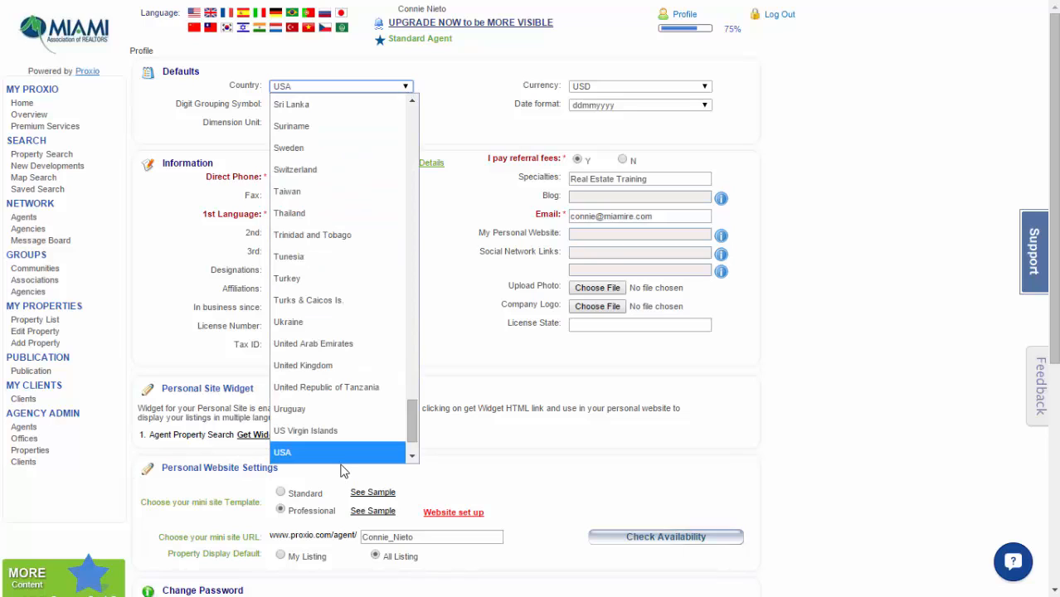
{"action": "mouse_move", "coordinate": [339, 463]}
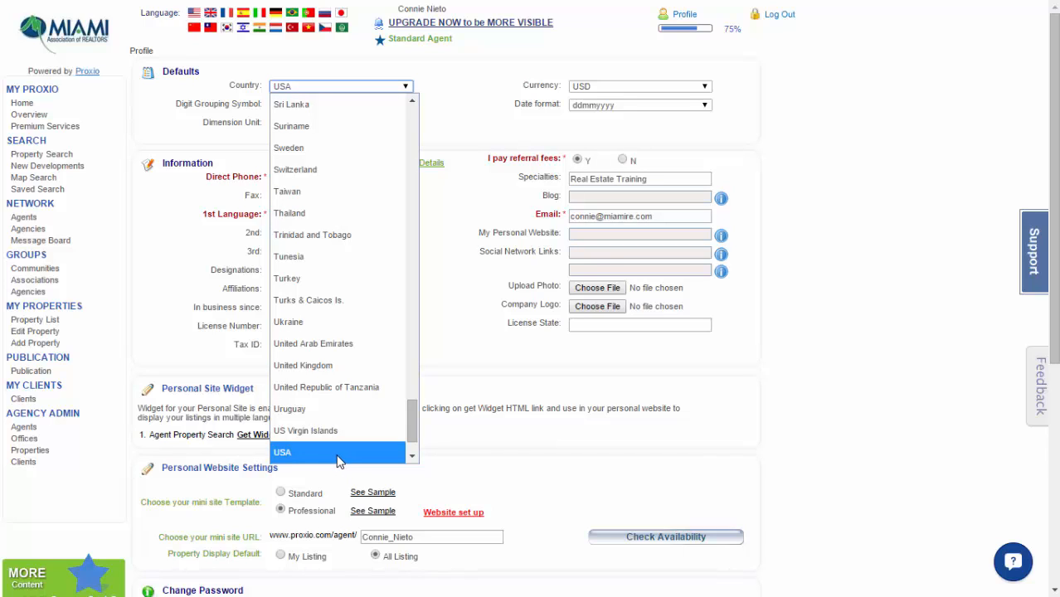
{"action": "left_click", "coordinate": [282, 452]}
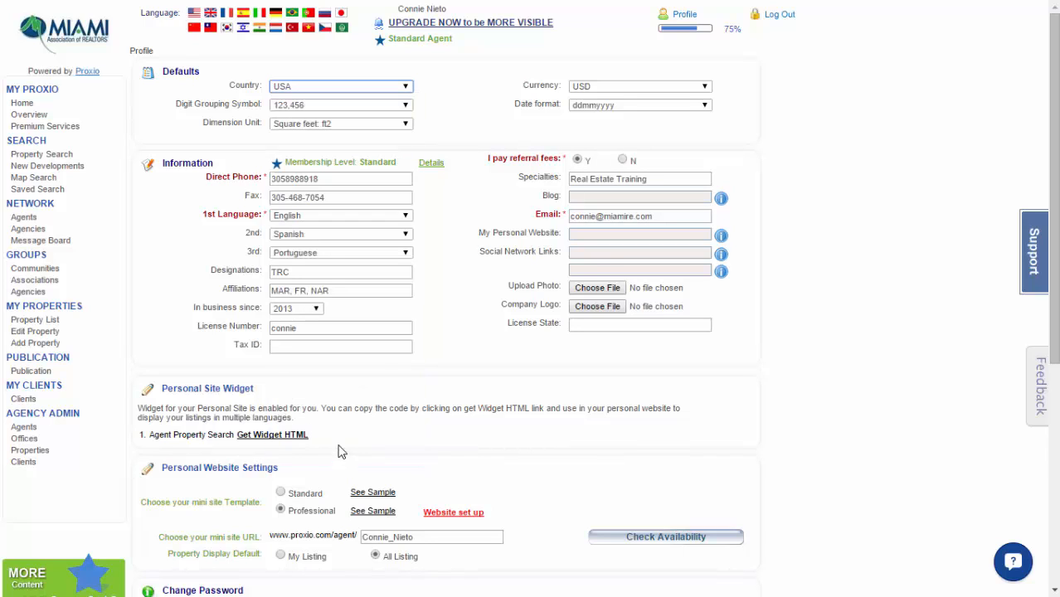
{"action": "mouse_move", "coordinate": [419, 105]}
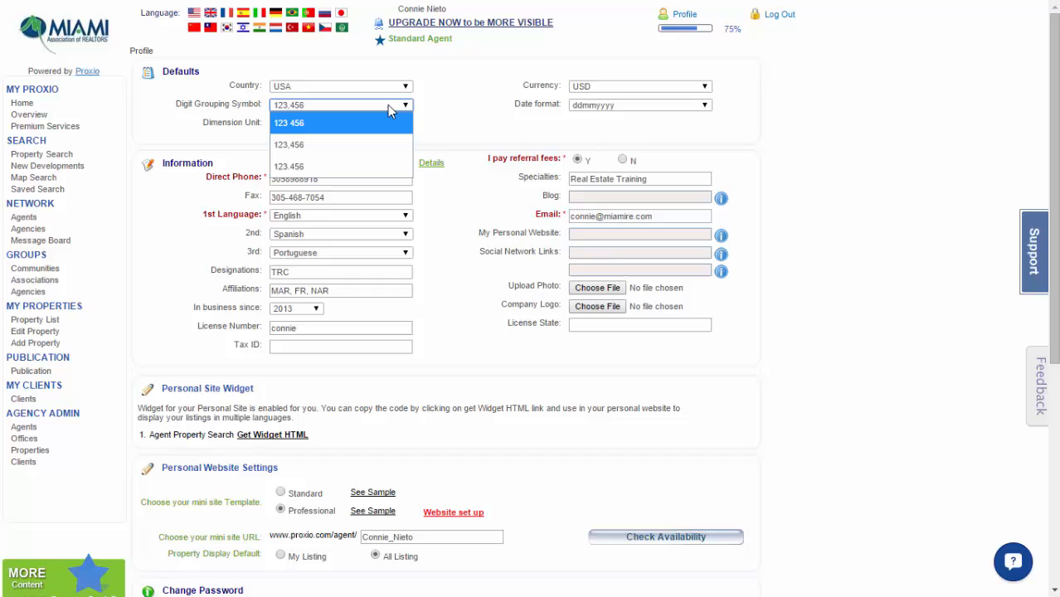
{"action": "mouse_move", "coordinate": [380, 137]}
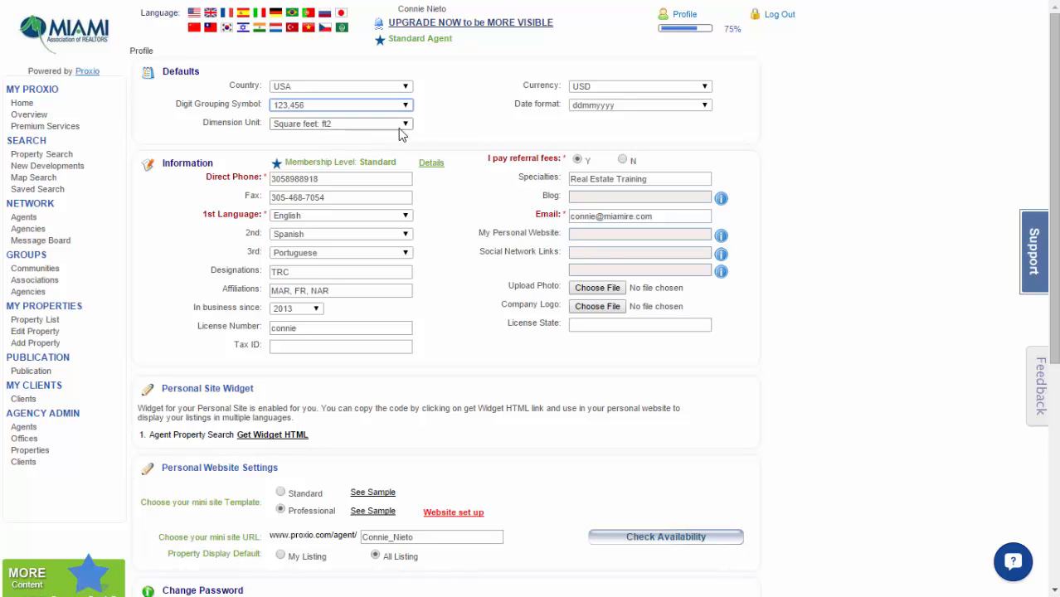
{"action": "left_click", "coordinate": [405, 123]}
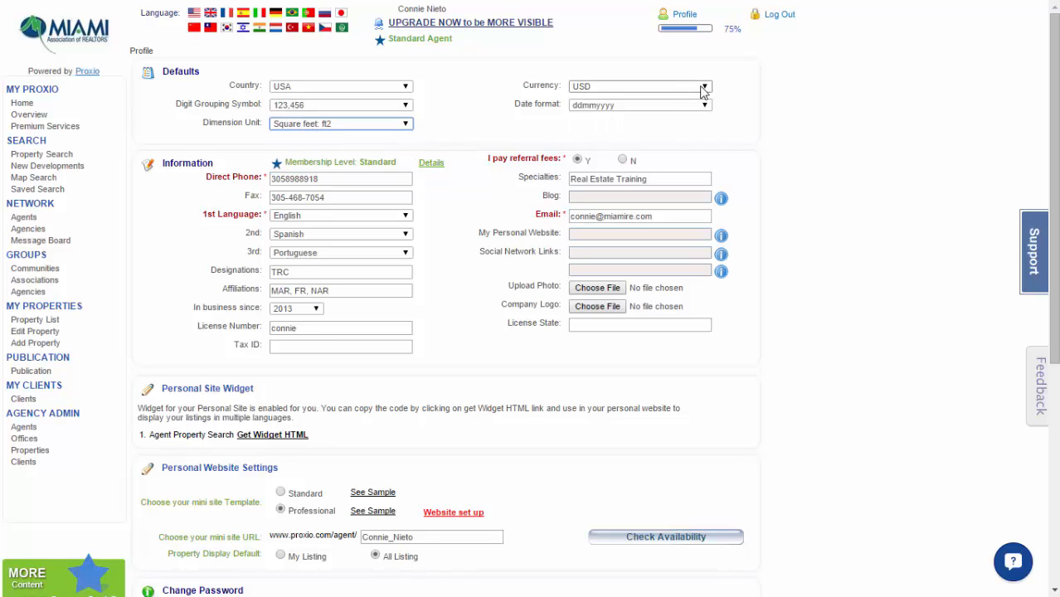
{"action": "left_click", "coordinate": [703, 85]}
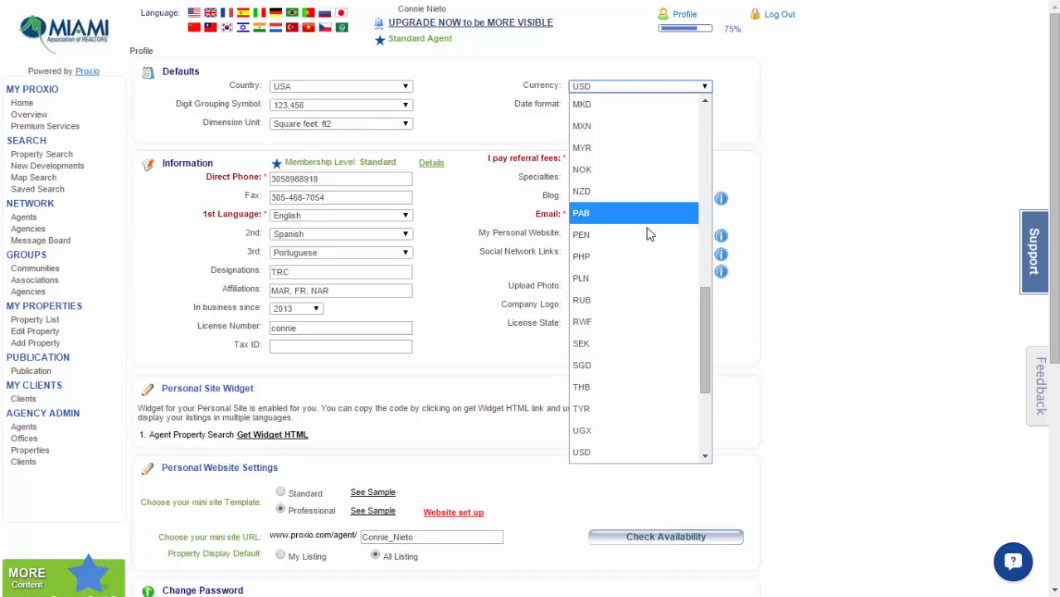
{"action": "mouse_move", "coordinate": [626, 452]}
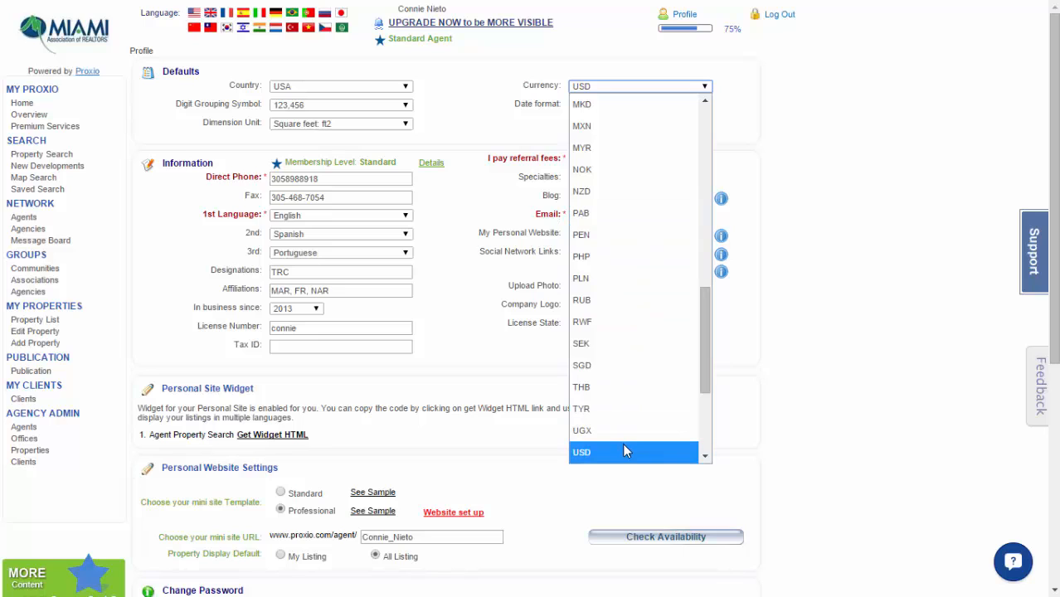
{"action": "left_click", "coordinate": [582, 452]}
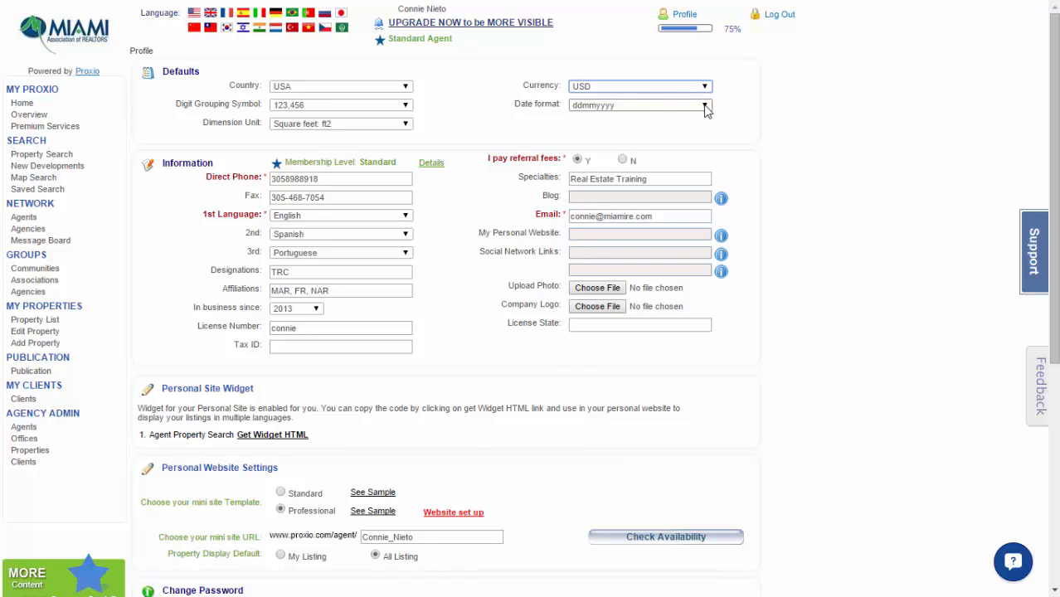
{"action": "left_click", "coordinate": [704, 104]}
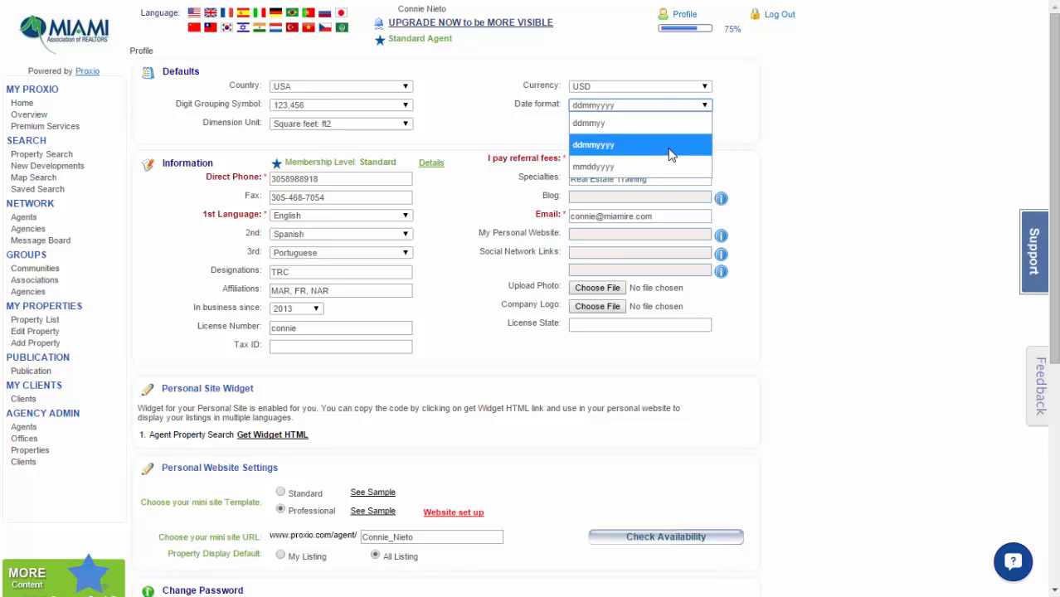
{"action": "left_click", "coordinate": [593, 144]}
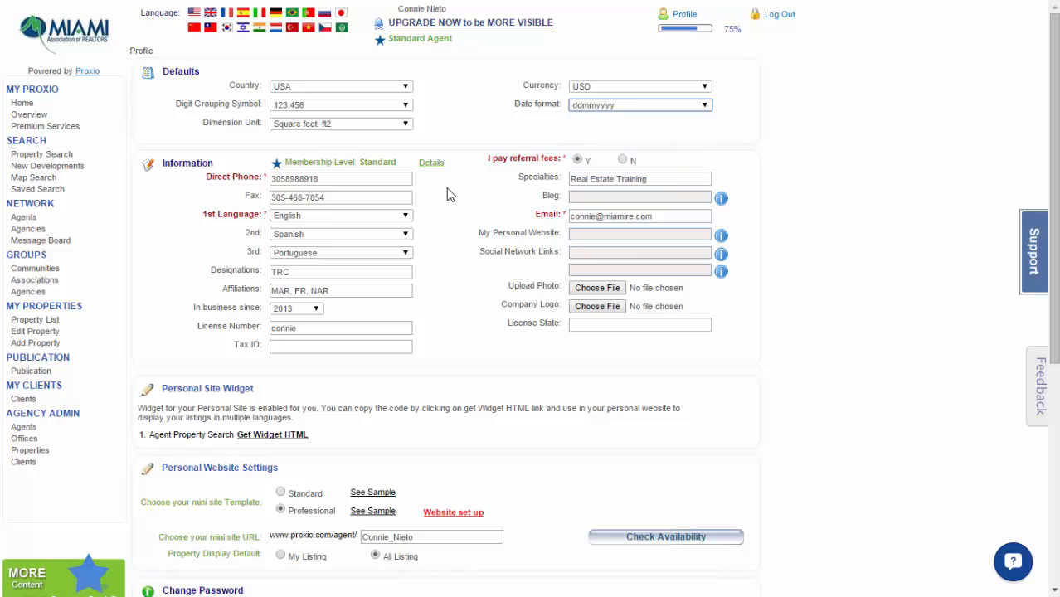
{"action": "mouse_move", "coordinate": [556, 172]}
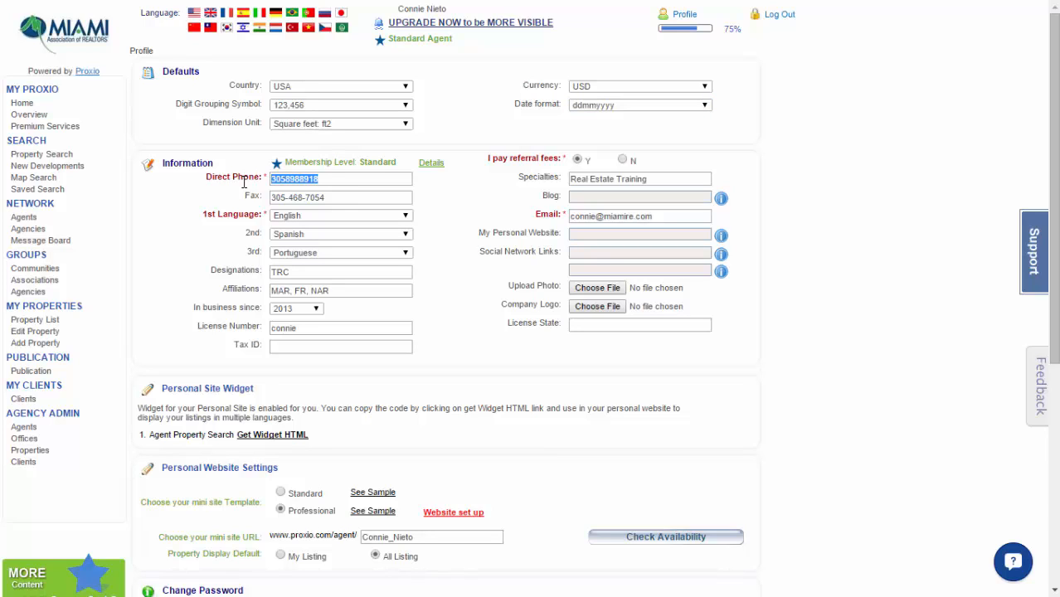
{"action": "type", "text": "305898"}
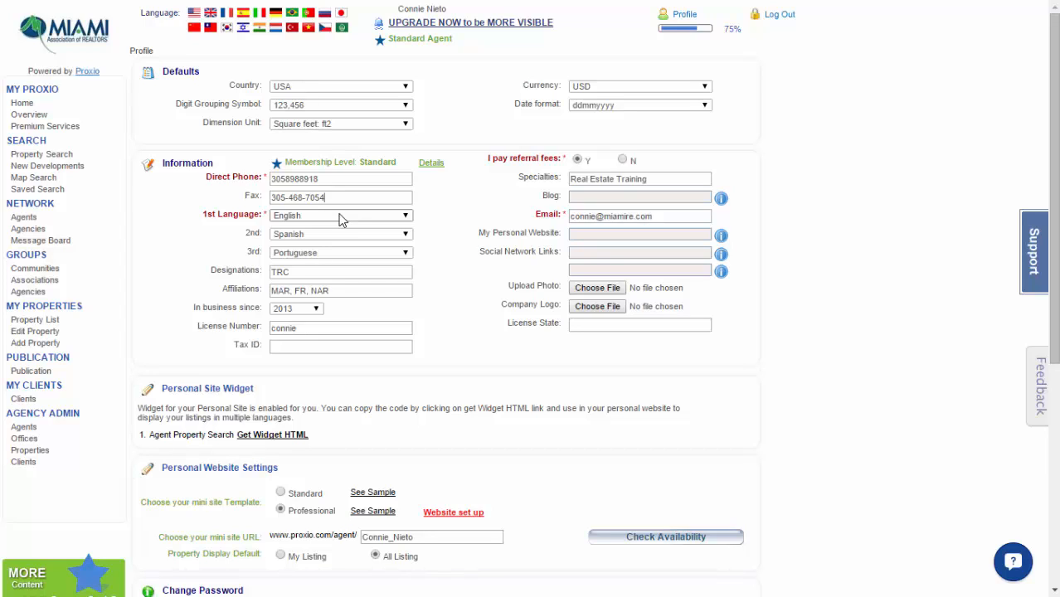
{"action": "mouse_move", "coordinate": [405, 220]}
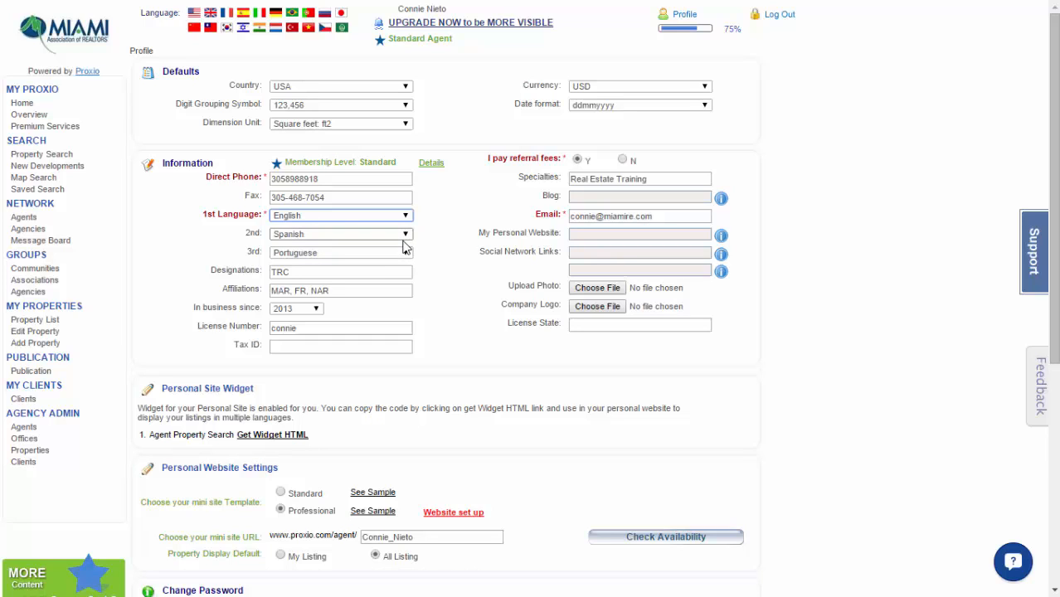
{"action": "left_click", "coordinate": [340, 272]}
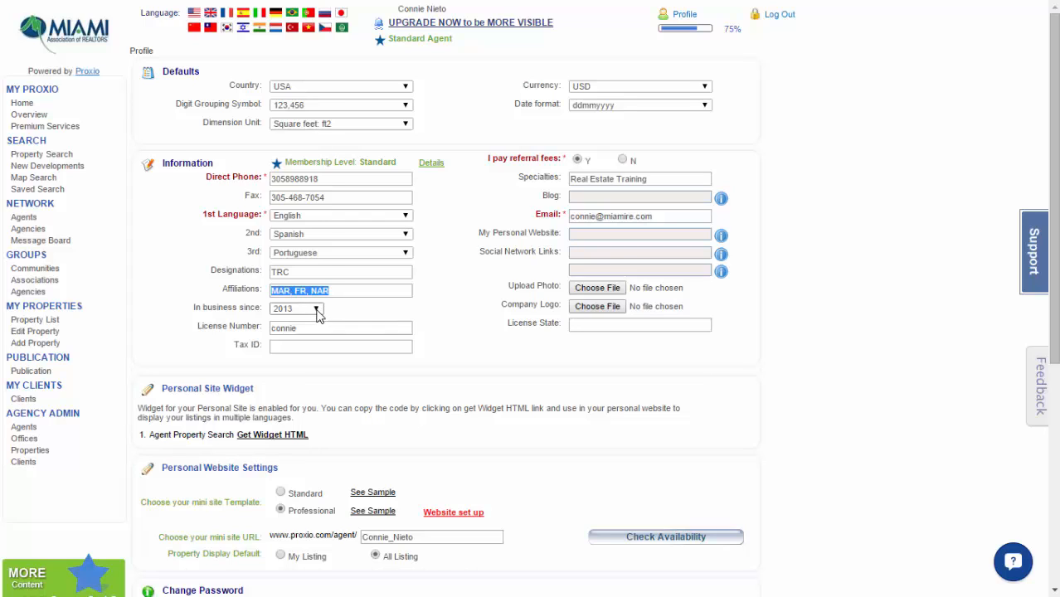
{"action": "left_click", "coordinate": [316, 308]}
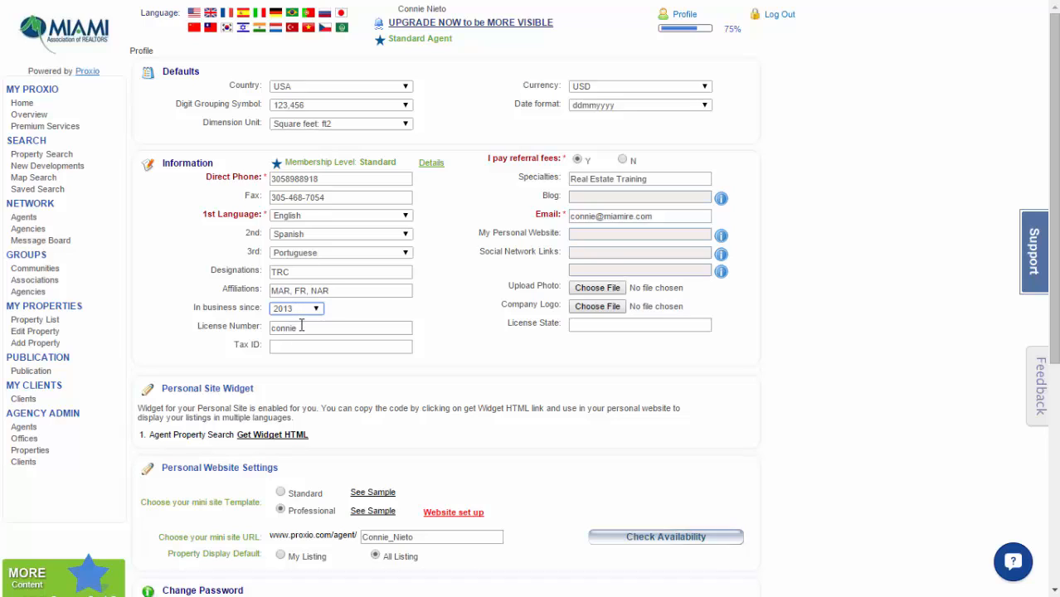
{"action": "double_click", "coordinate": [283, 328]}
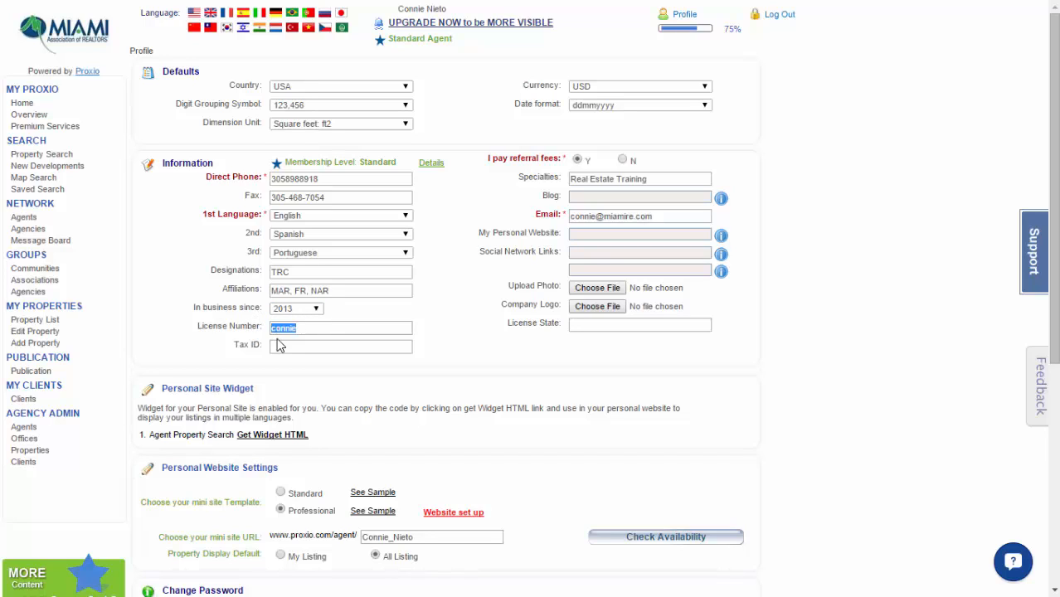
{"action": "left_click", "coordinate": [340, 346]}
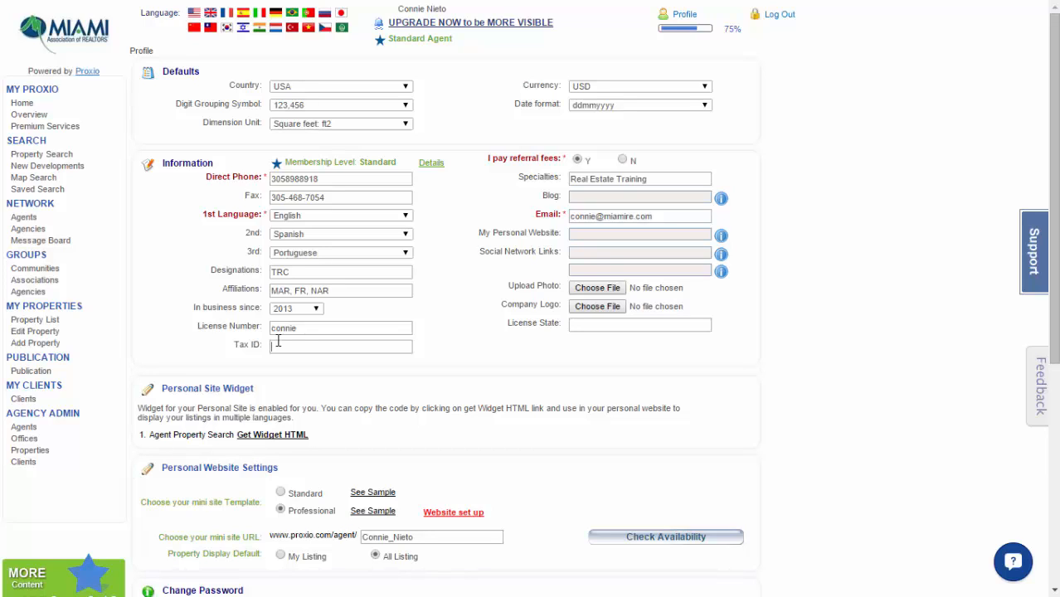
{"action": "left_click", "coordinate": [340, 345]}
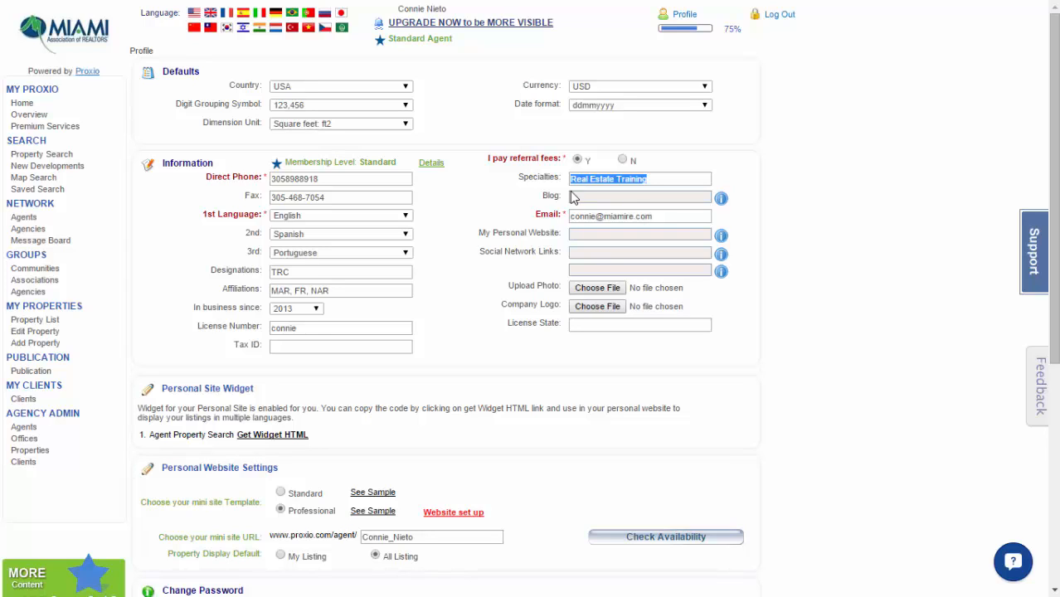
{"action": "mouse_move", "coordinate": [641, 205]}
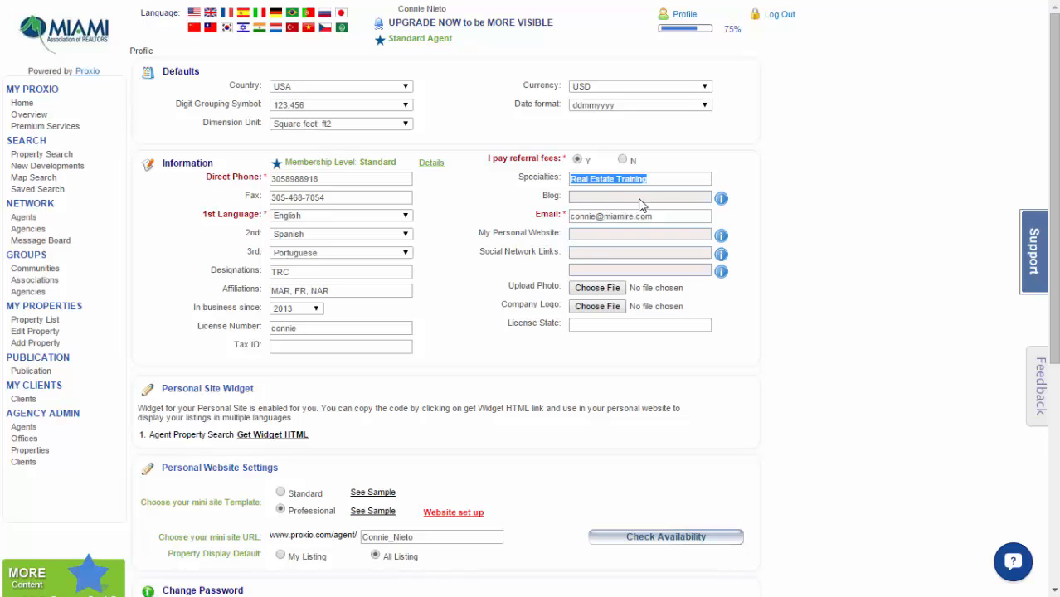
{"action": "mouse_move", "coordinate": [660, 206]}
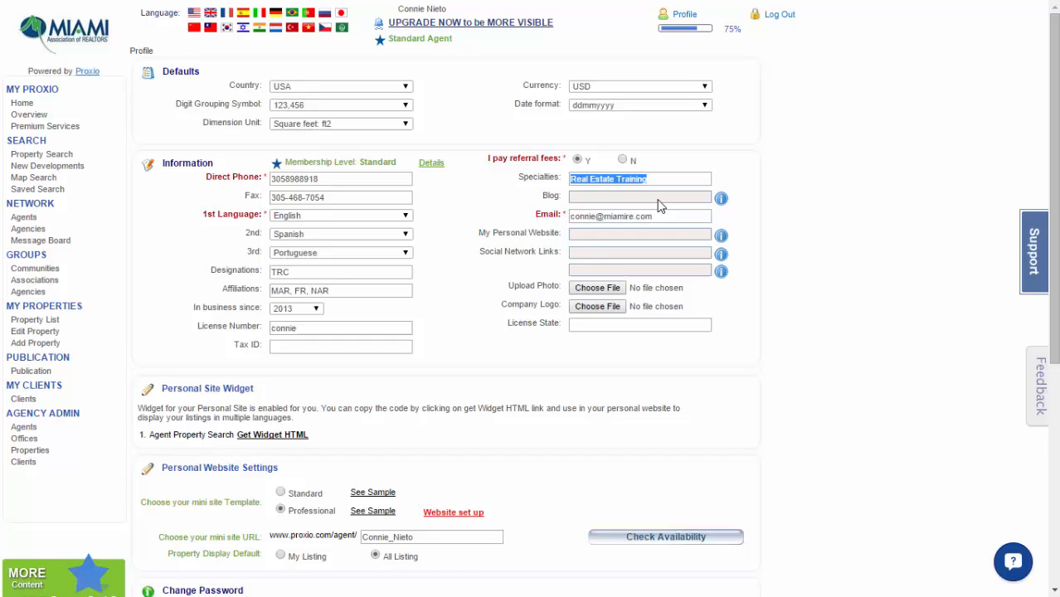
Select the whole email address in the Email field to review it.
{"action": "left_click", "coordinate": [639, 216]}
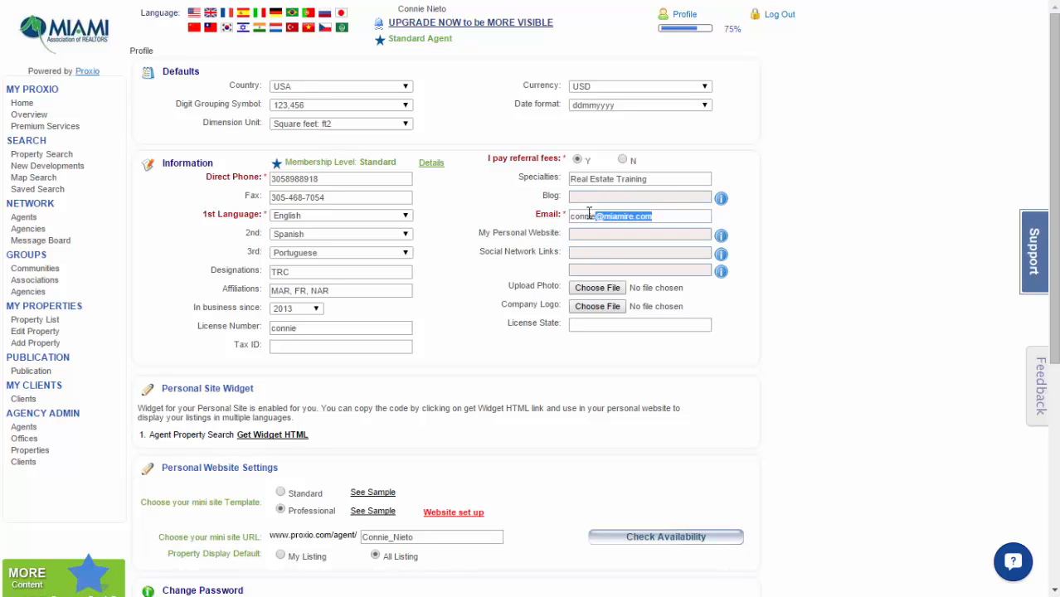
{"action": "triple_click", "coordinate": [614, 216]}
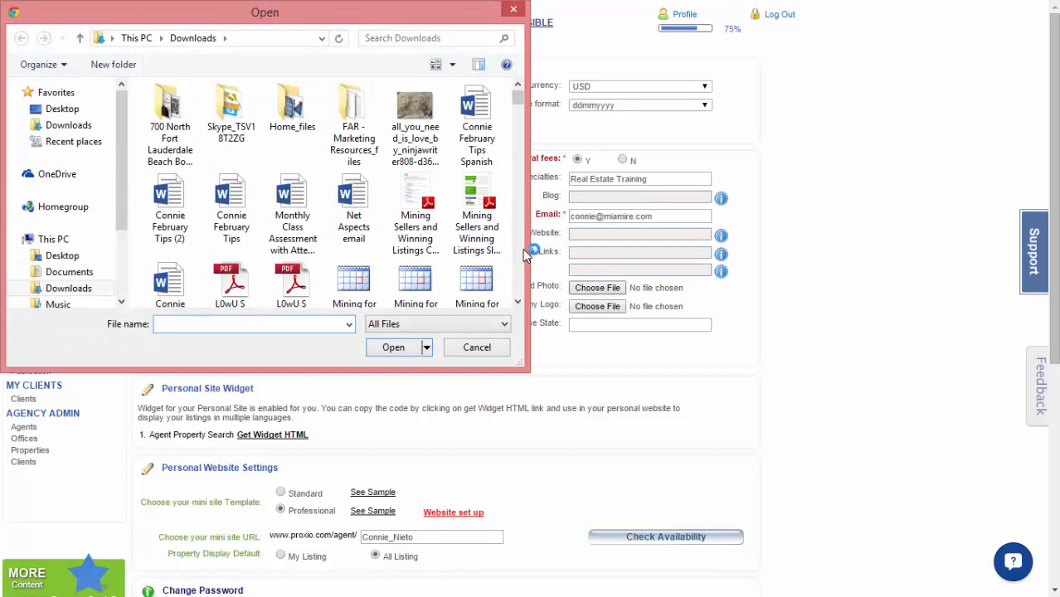
Cancel the file-open dialog without choosing a profile photo.
{"action": "right_click", "coordinate": [517, 303]}
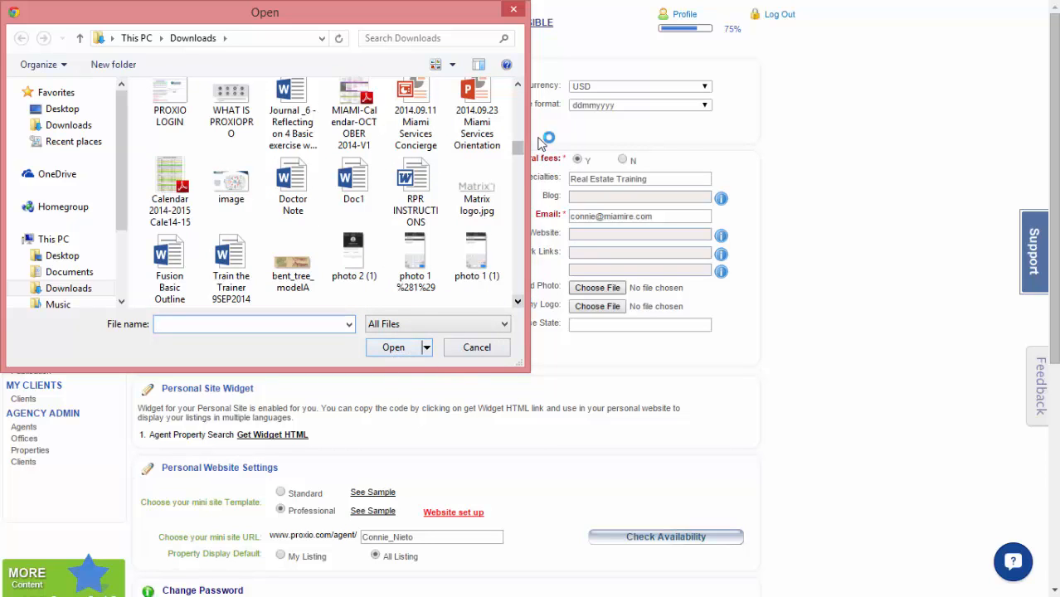
{"action": "left_click", "coordinate": [476, 347]}
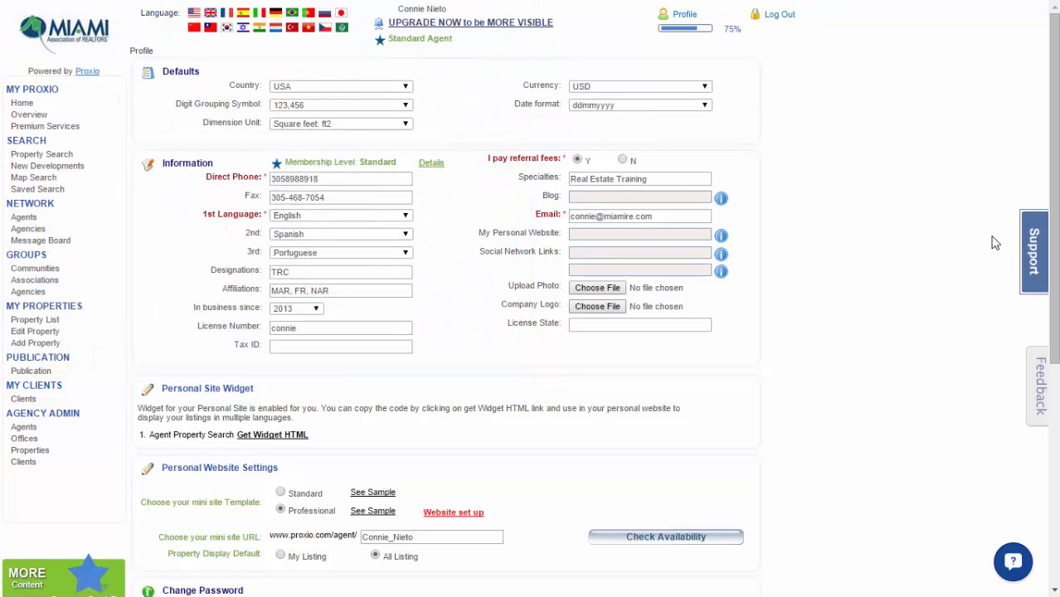
Visit the Change Password fields, leaving them empty, and save the profile changes.
{"action": "scroll", "scroll_direction": "down", "scroll_amount": 3}
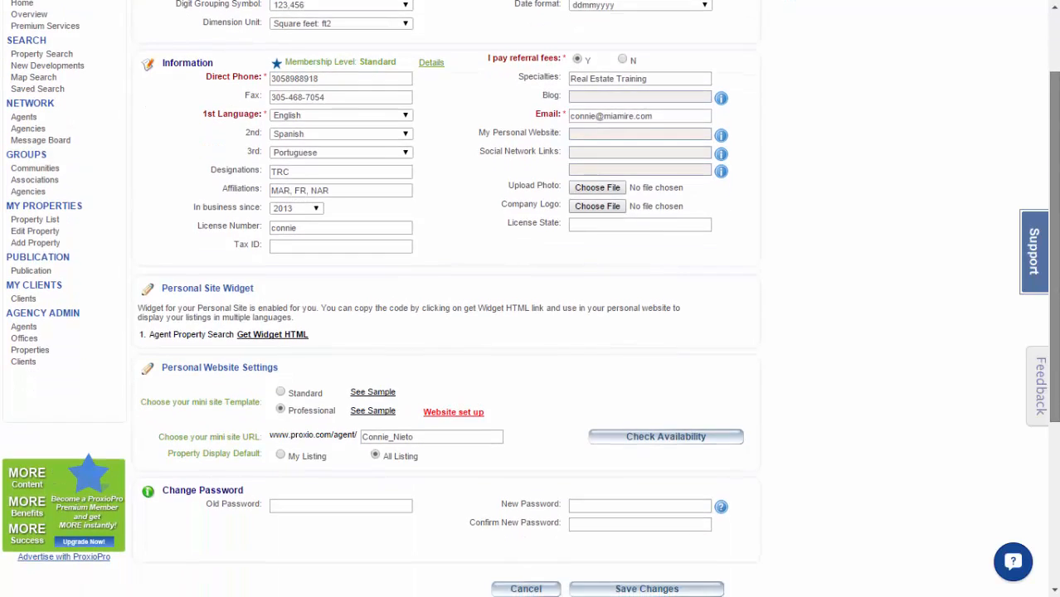
{"action": "scroll", "scroll_direction": "down", "scroll_amount": 3}
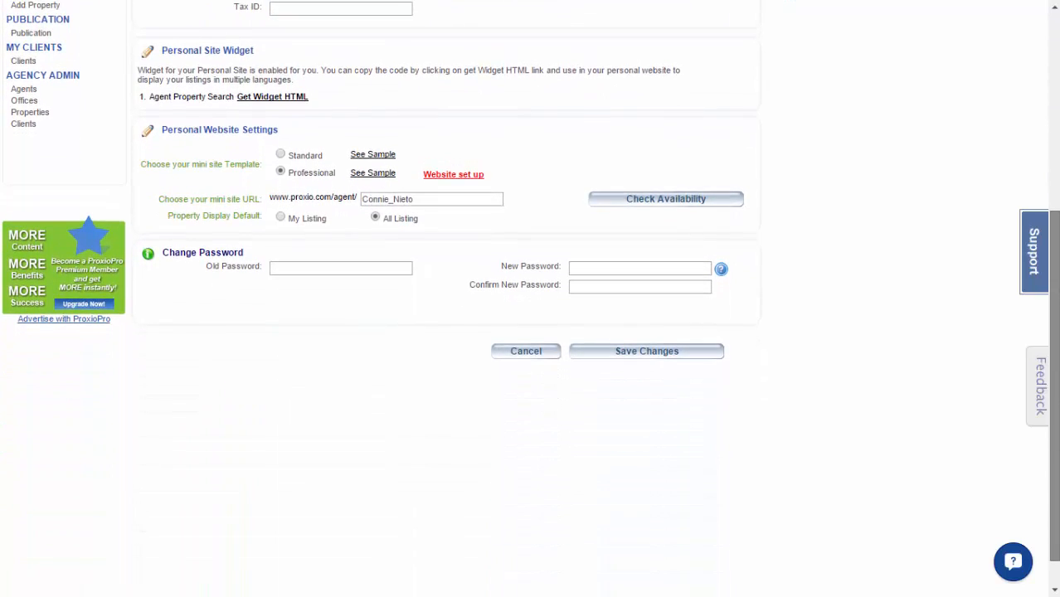
{"action": "scroll", "scroll_direction": "down", "scroll_amount": 3}
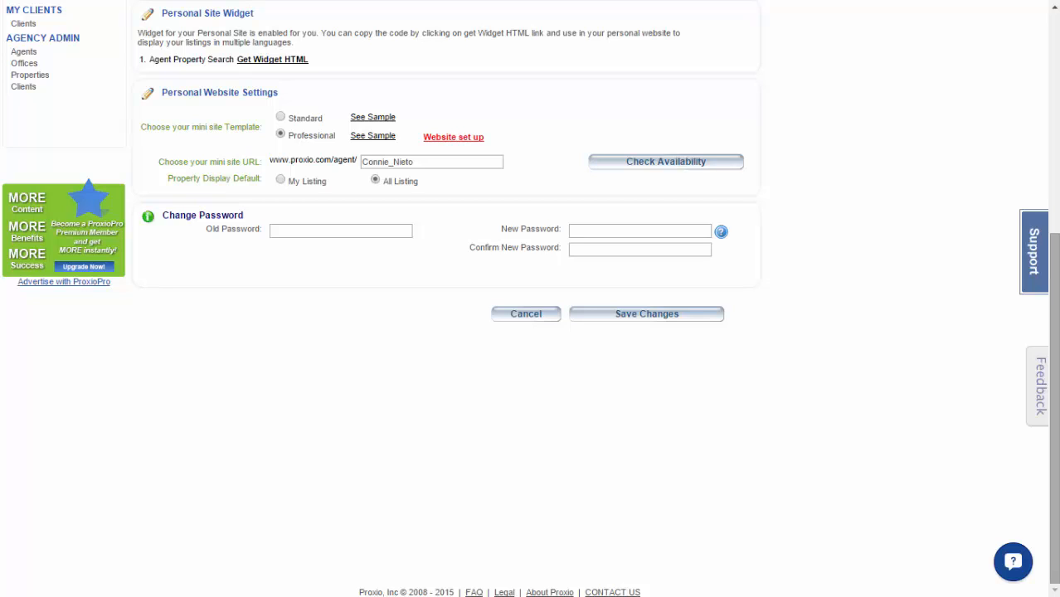
{"action": "mouse_move", "coordinate": [956, 432]}
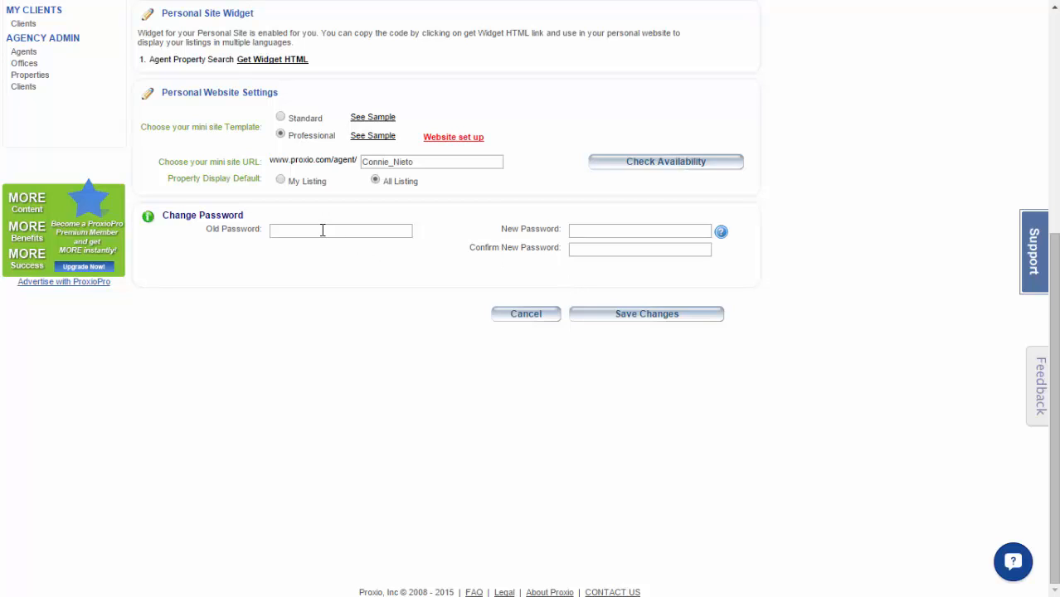
{"action": "left_click", "coordinate": [340, 230]}
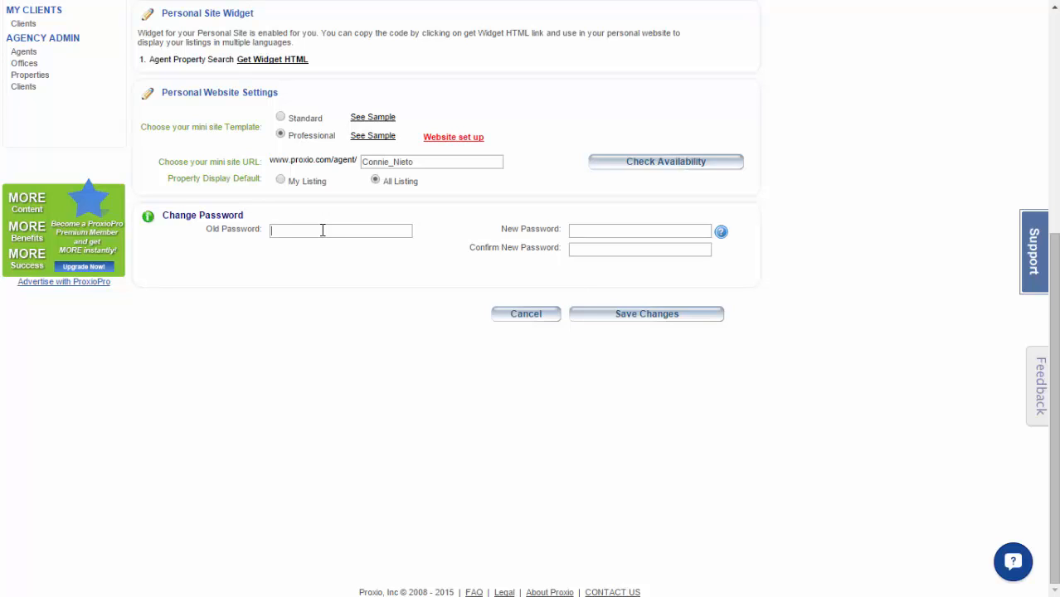
{"action": "mouse_move", "coordinate": [500, 210]}
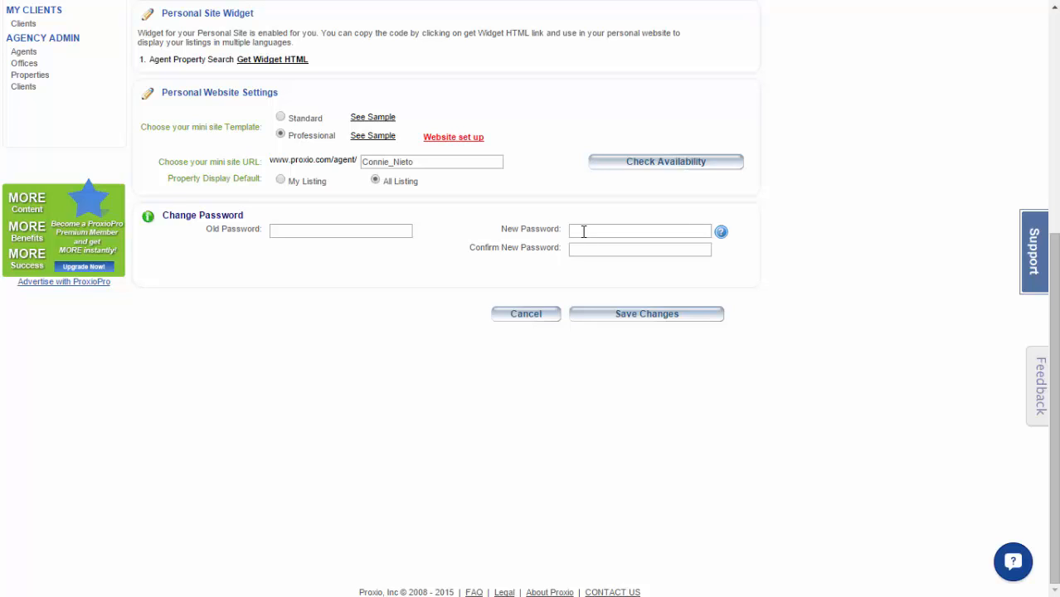
{"action": "mouse_move", "coordinate": [600, 235]}
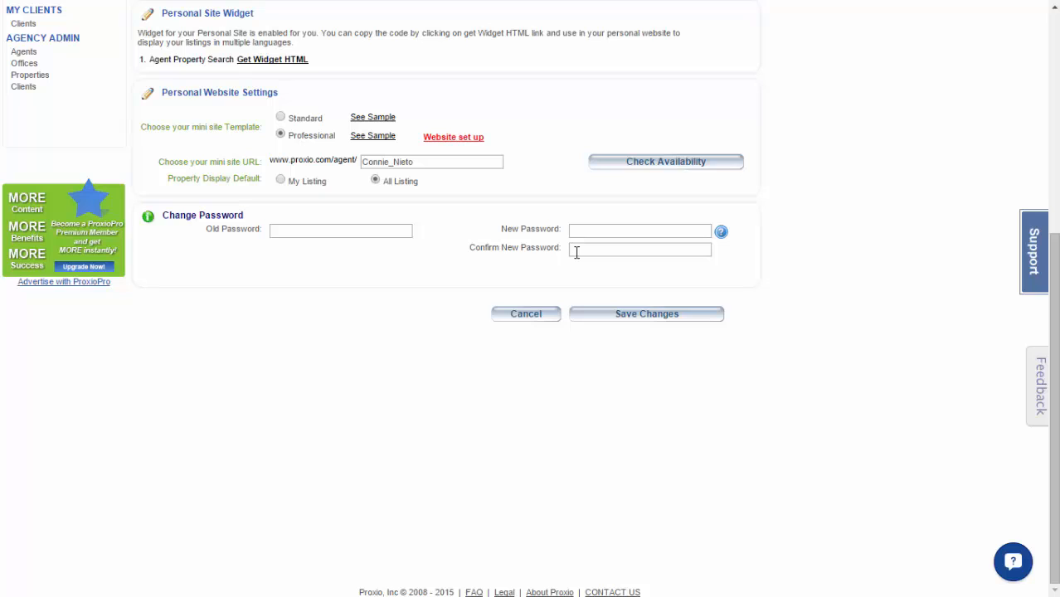
{"action": "left_click", "coordinate": [646, 313]}
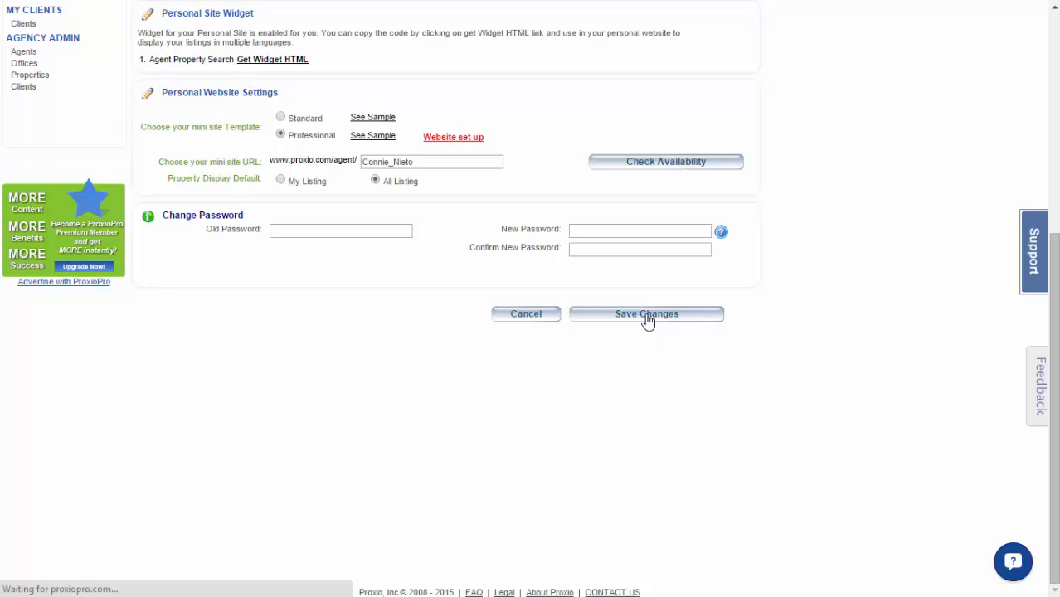
{"action": "left_click", "coordinate": [647, 313]}
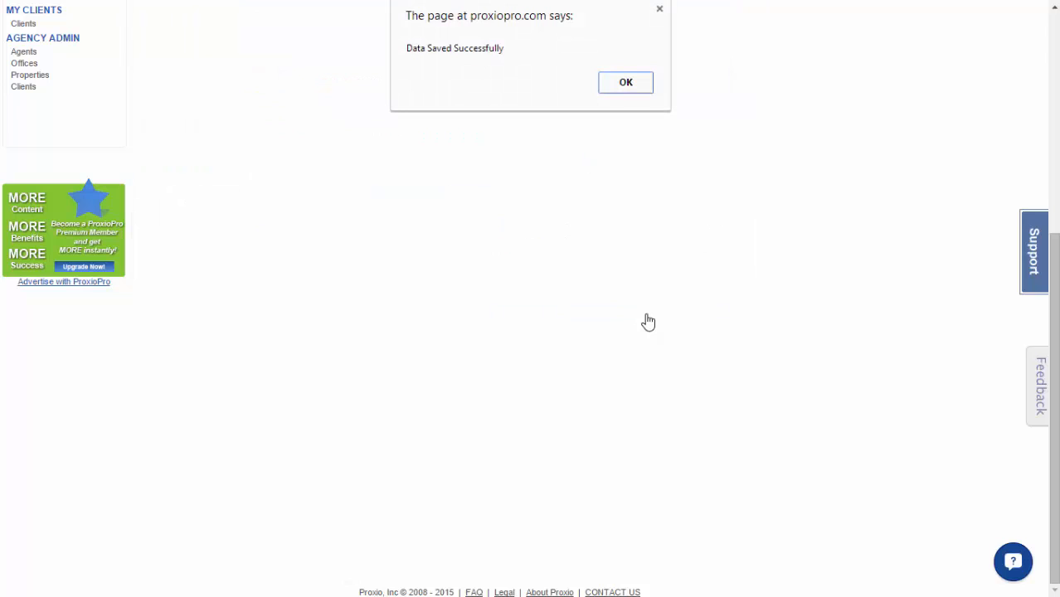